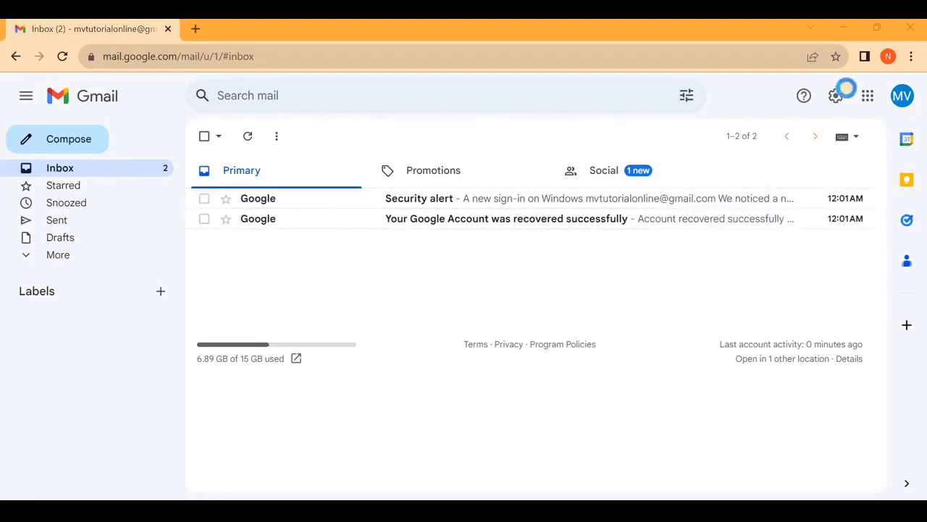
# Step: Go from the gear icon's Quick settings panel to the full General settings page
pyautogui.click(835, 95)
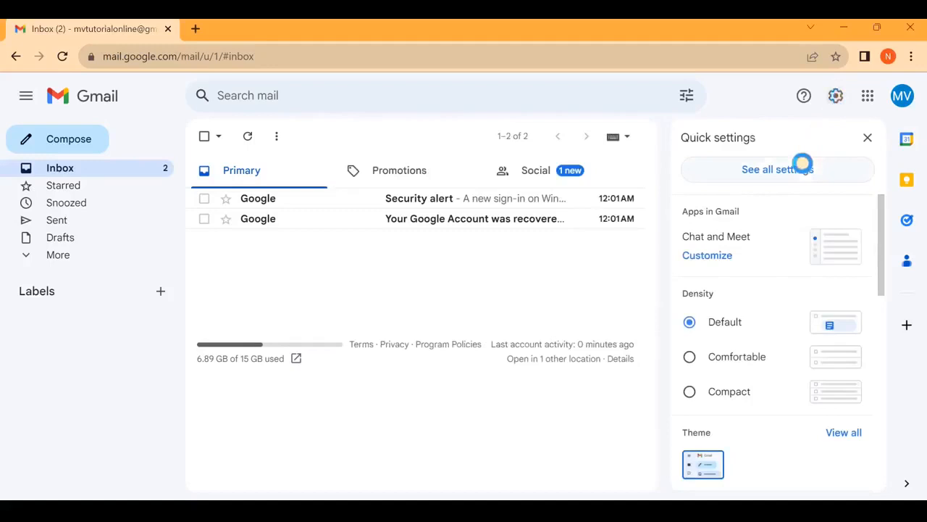
pyautogui.click(777, 169)
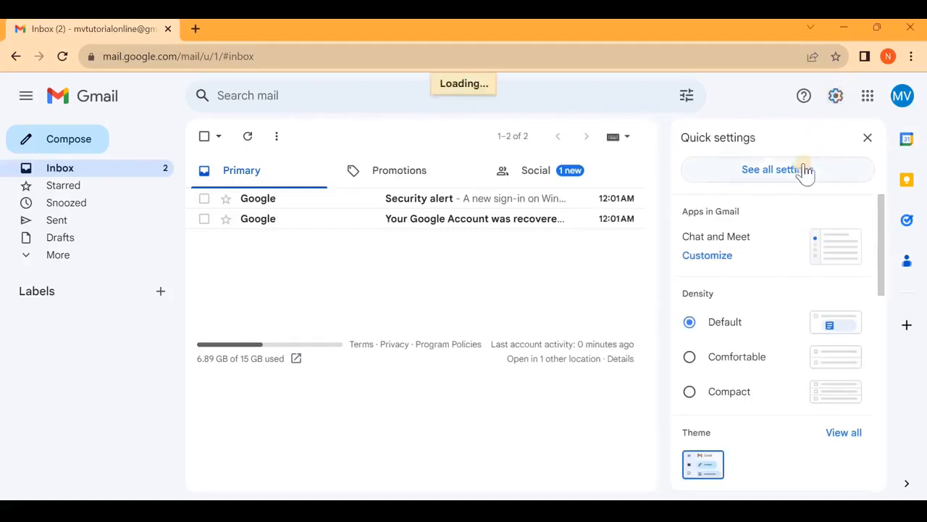
pyautogui.click(777, 168)
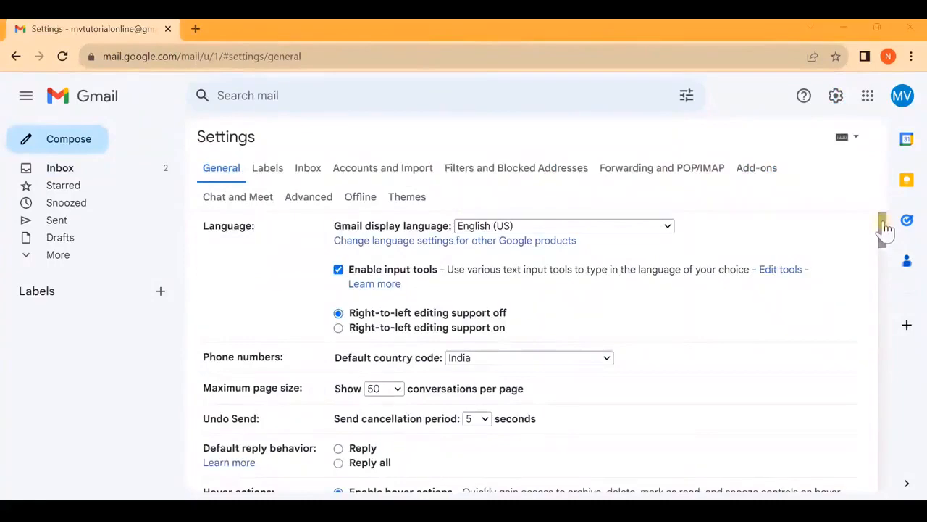
# Step: Create a new signature named 'Mouni' in the Signature section of settings
pyautogui.scroll(-3)
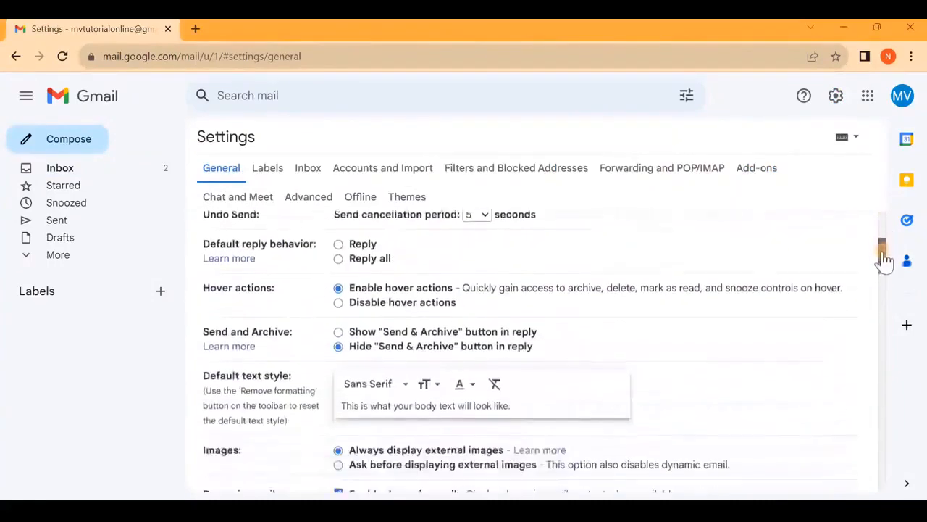
pyautogui.scroll(-3)
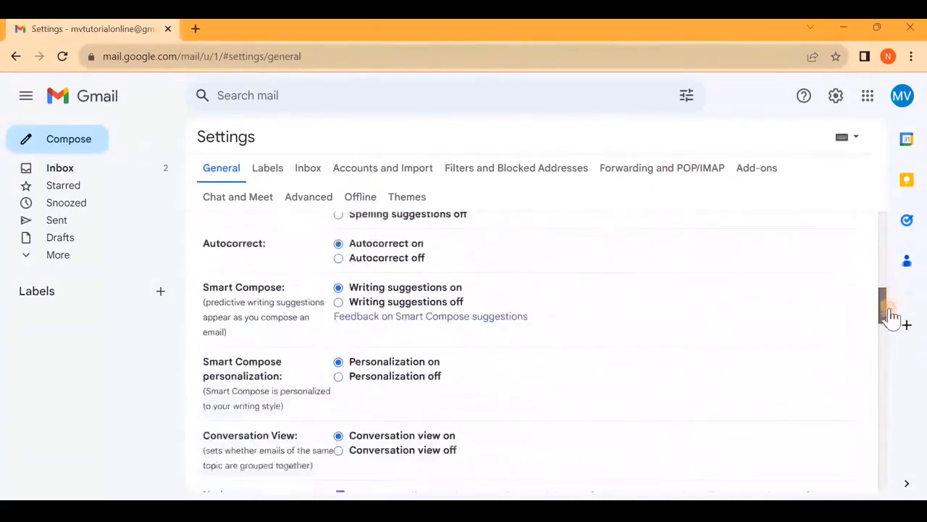
pyautogui.scroll(-3)
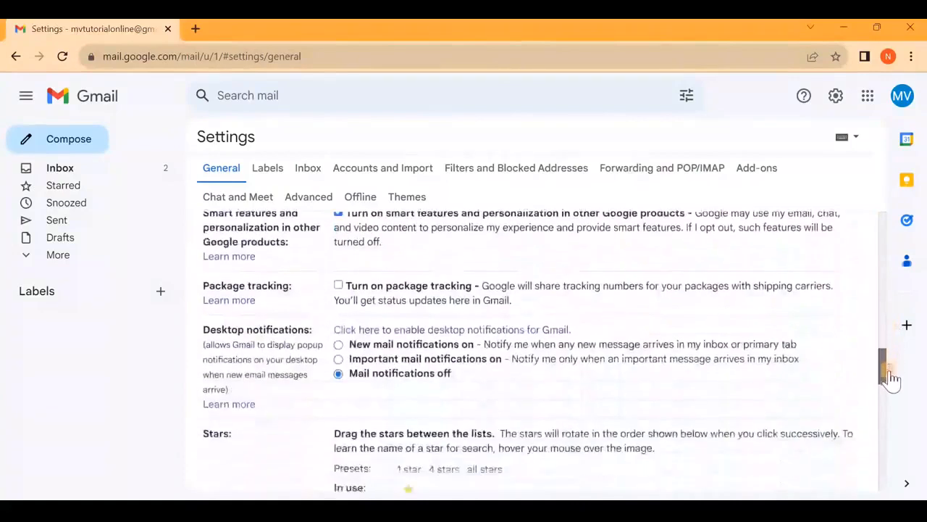
pyautogui.scroll(-3)
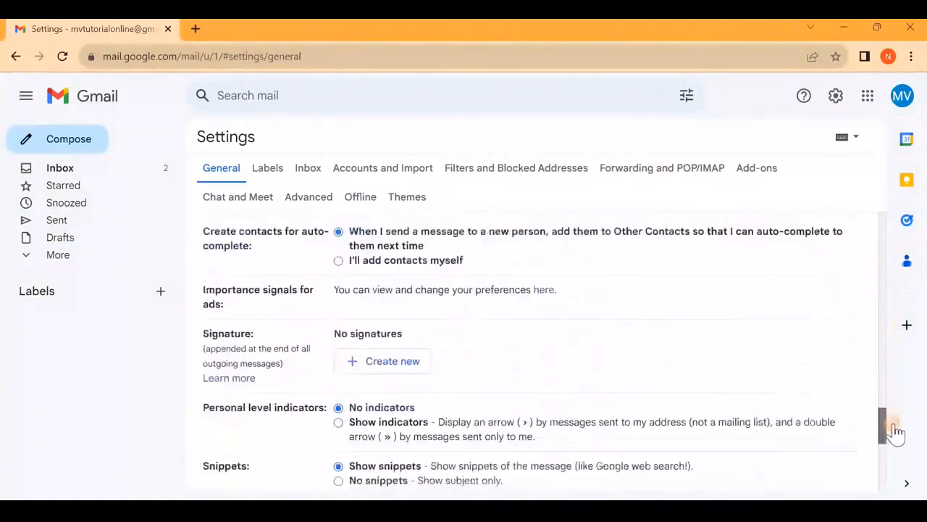
pyautogui.scroll(-3)
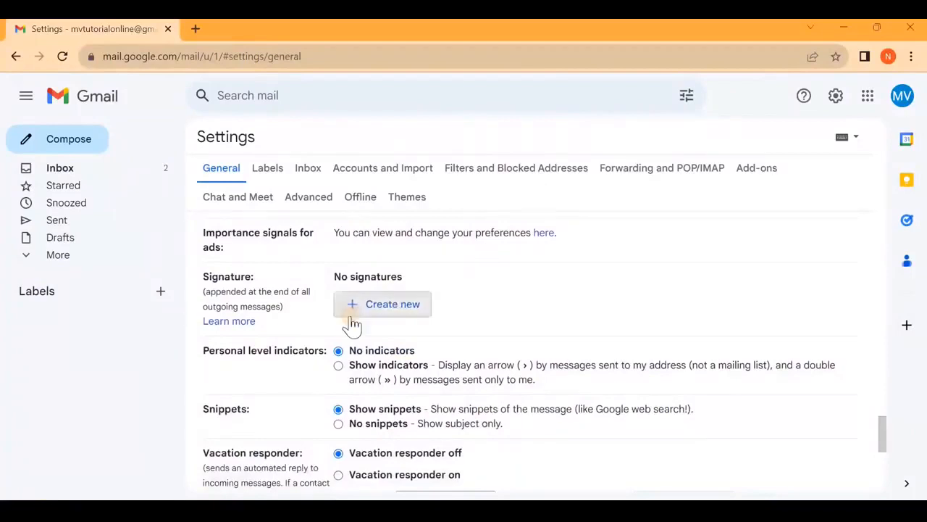
pyautogui.click(382, 303)
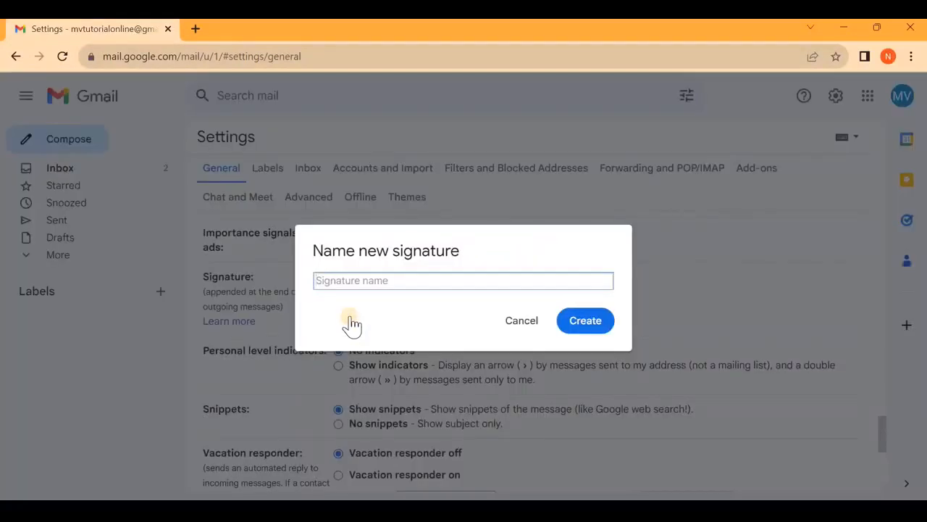
pyautogui.write('Mount')
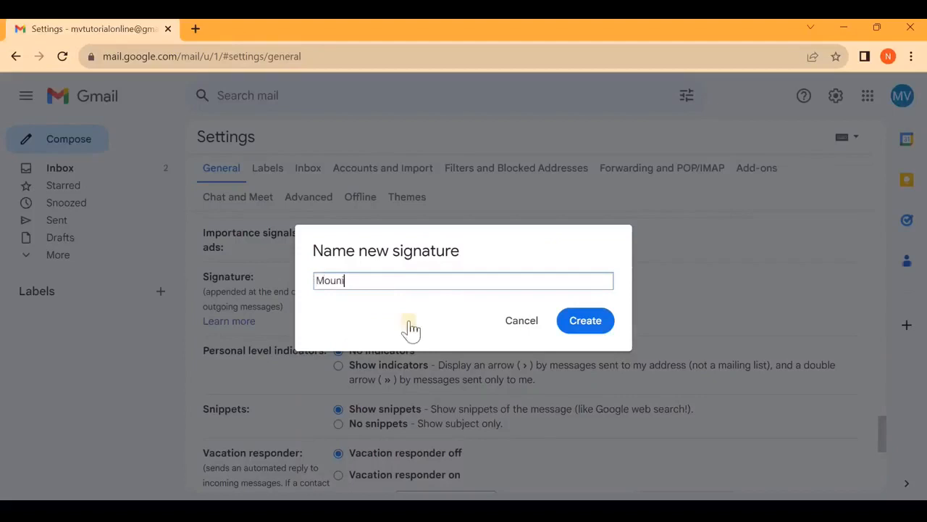
pyautogui.click(584, 320)
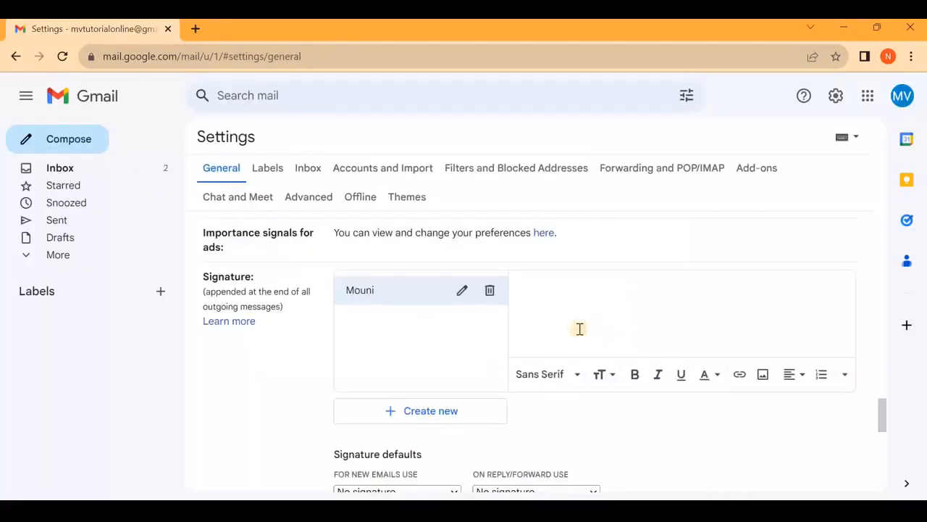
# Step: Write three signature lines: Mounika, Software Engineer, MV Tutorials Online
pyautogui.click(573, 323)
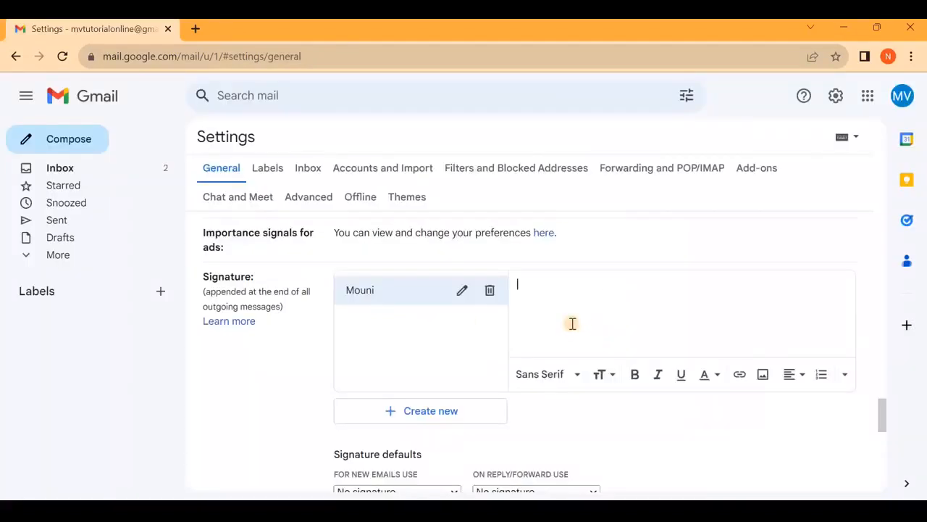
pyautogui.write('o')
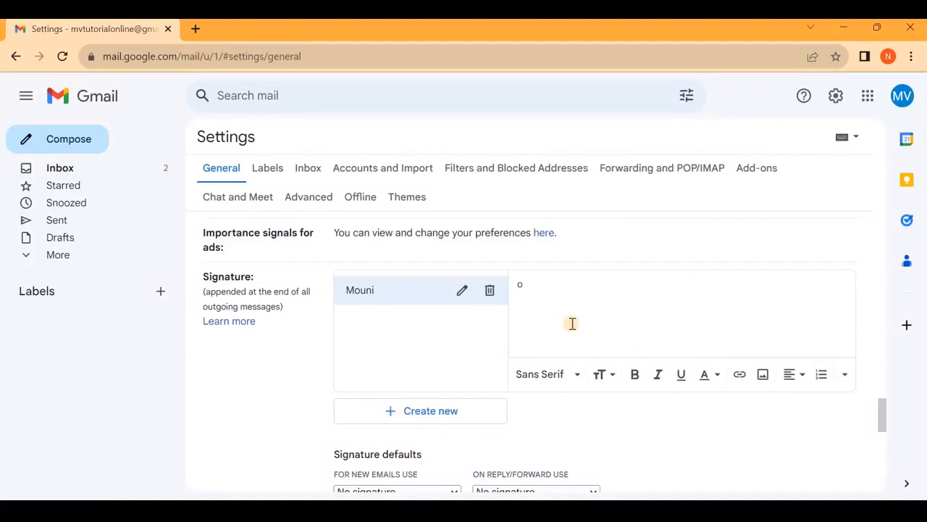
pyautogui.write('Mouni')
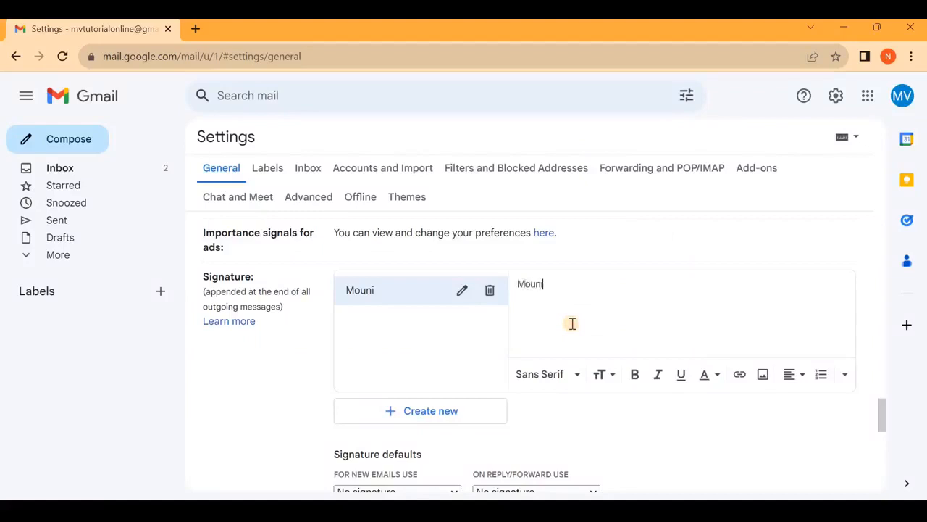
pyautogui.write('ka')
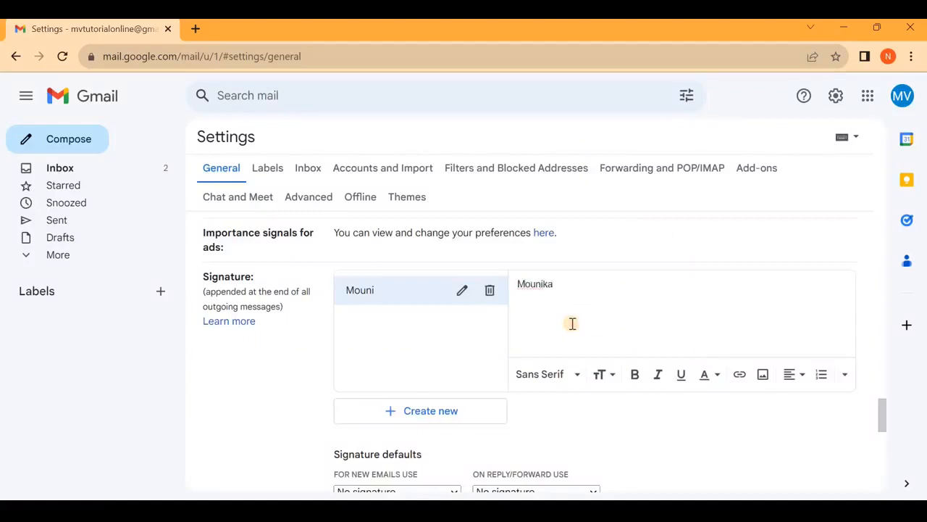
pyautogui.press('Enter')
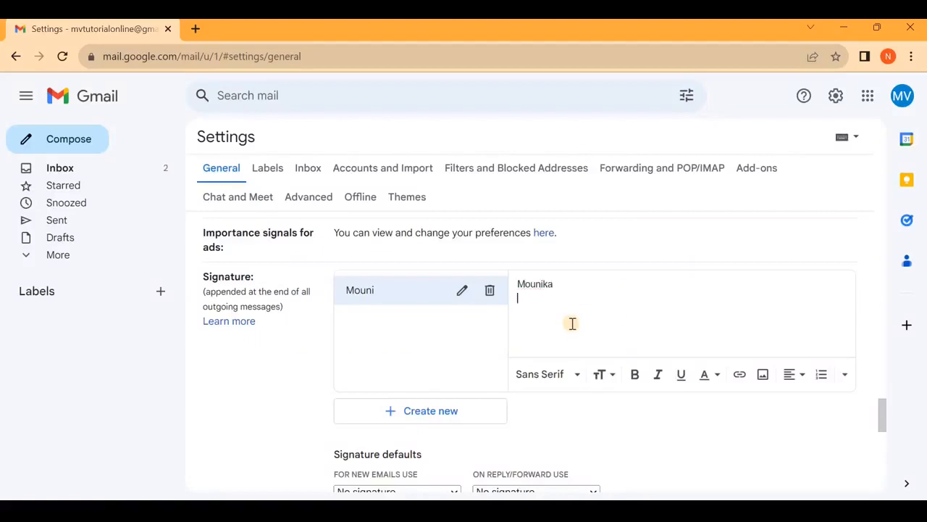
pyautogui.write('Software En')
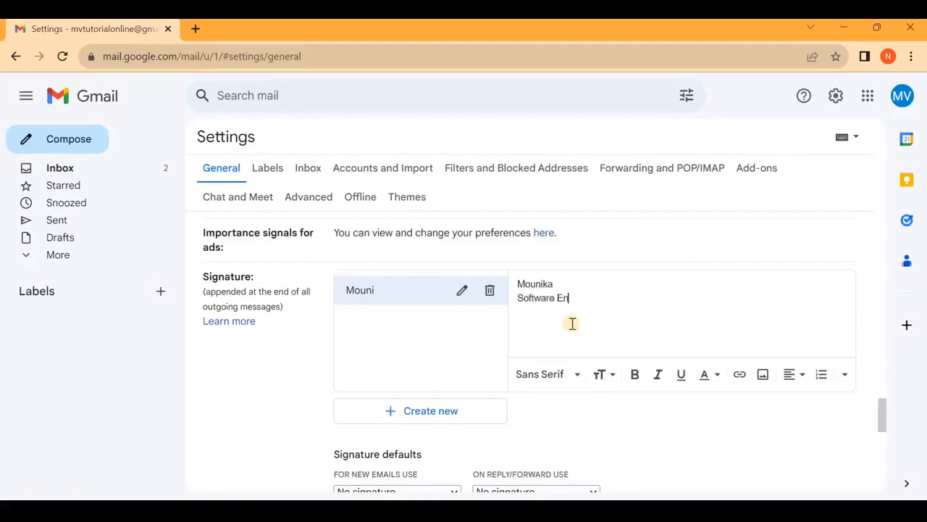
pyautogui.write('gineer')
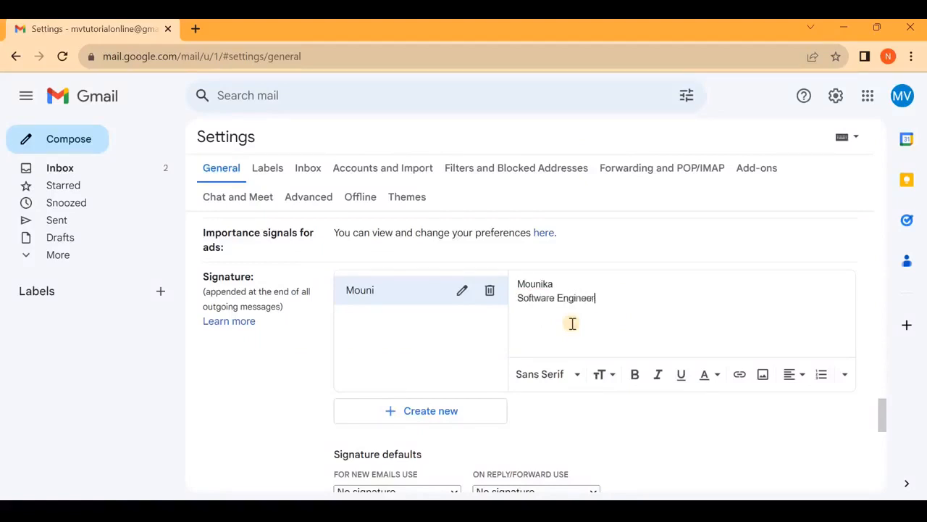
pyautogui.press('enter')
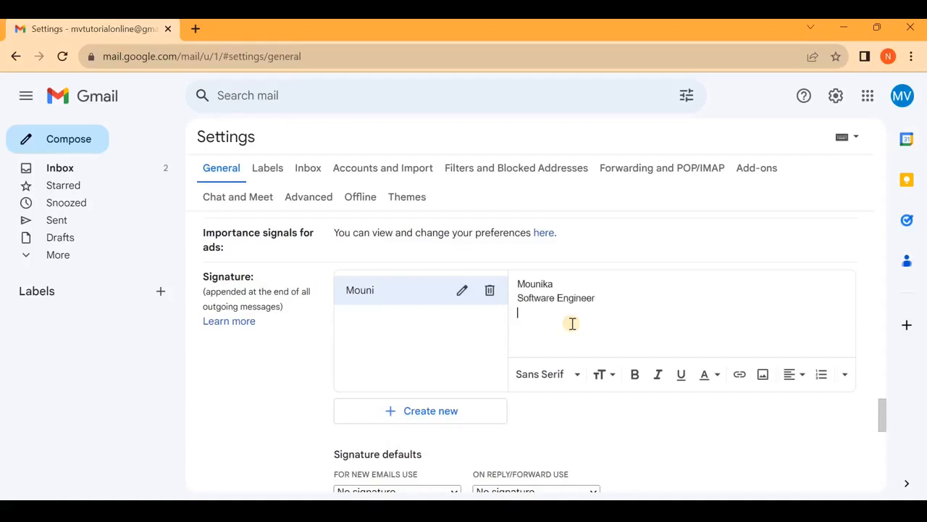
pyautogui.write('MV')
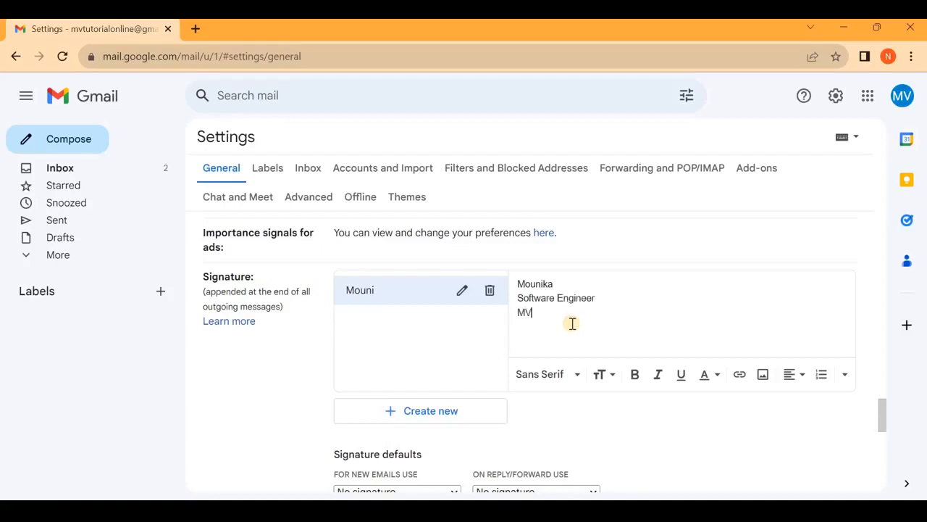
pyautogui.write('Tut')
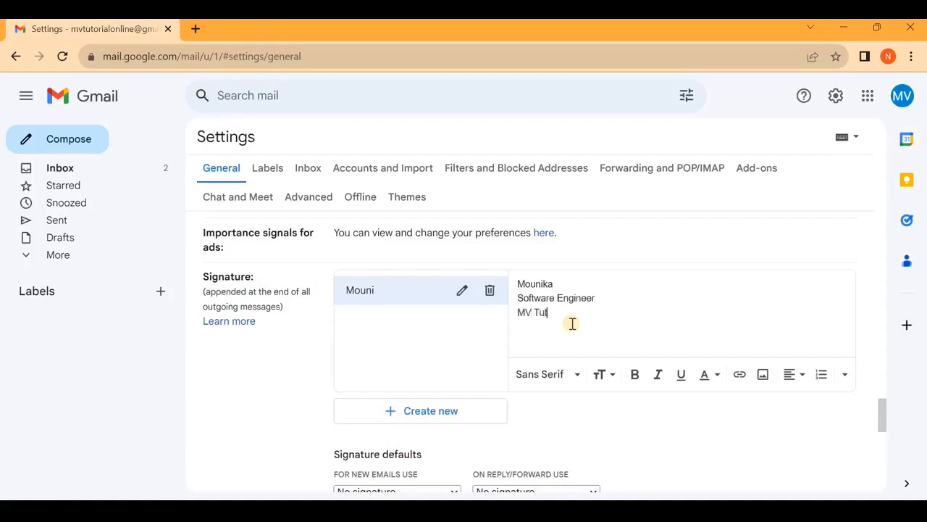
pyautogui.write('orials')
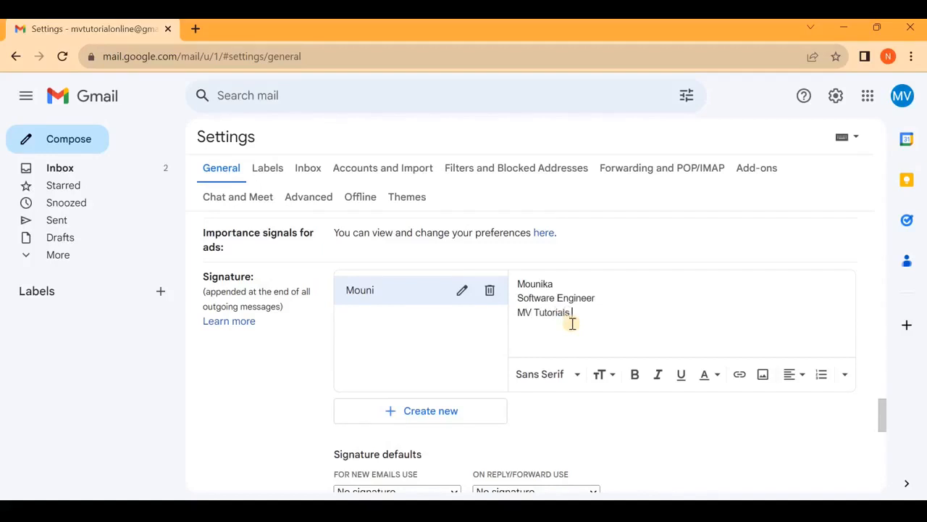
pyautogui.write('Online')
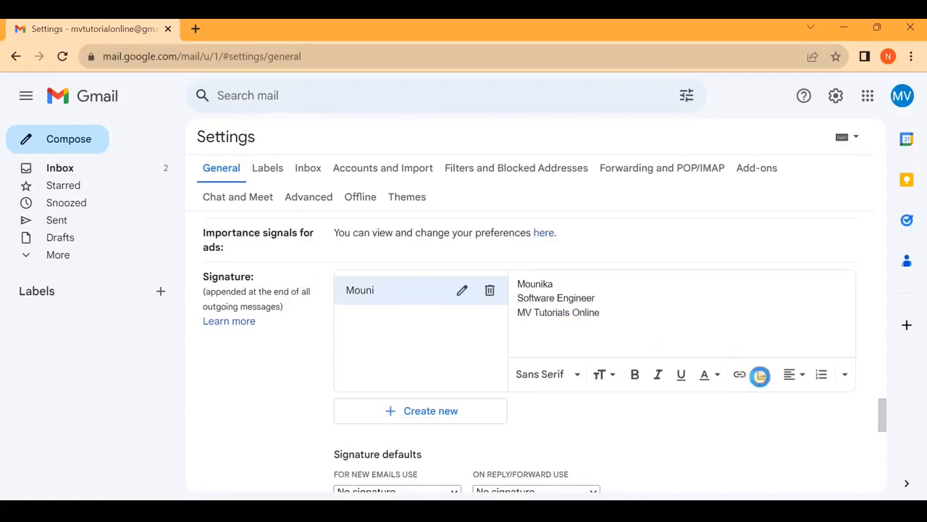
# Step: Insert MV Logo.jpg from My Drive below the signature text
pyautogui.click(760, 375)
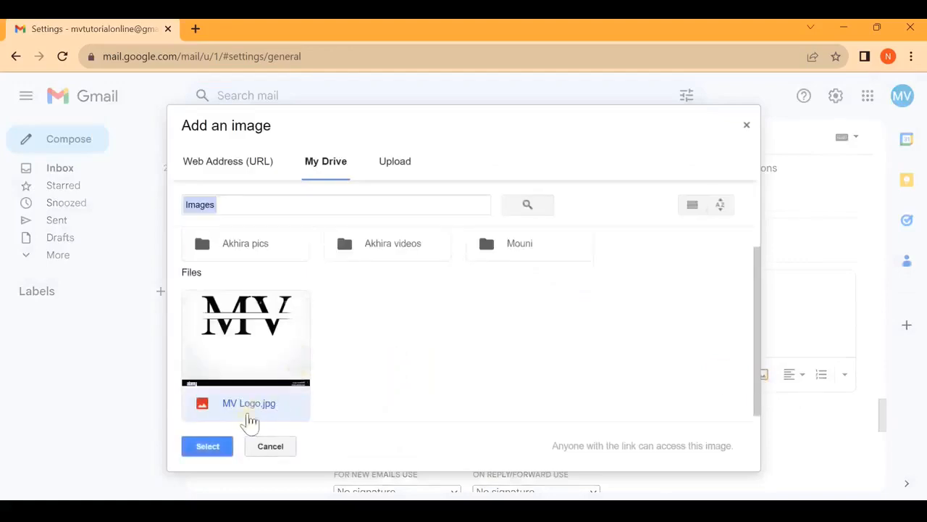
pyautogui.click(208, 445)
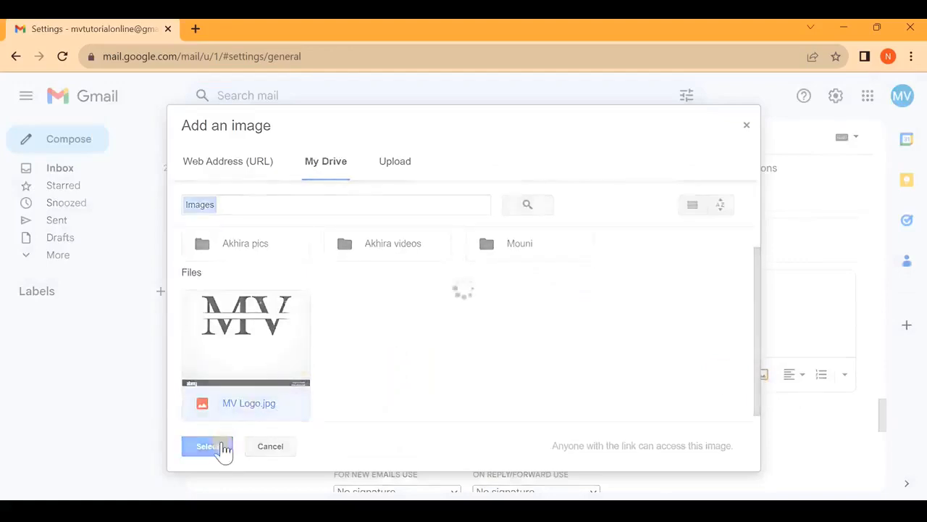
pyautogui.click(207, 446)
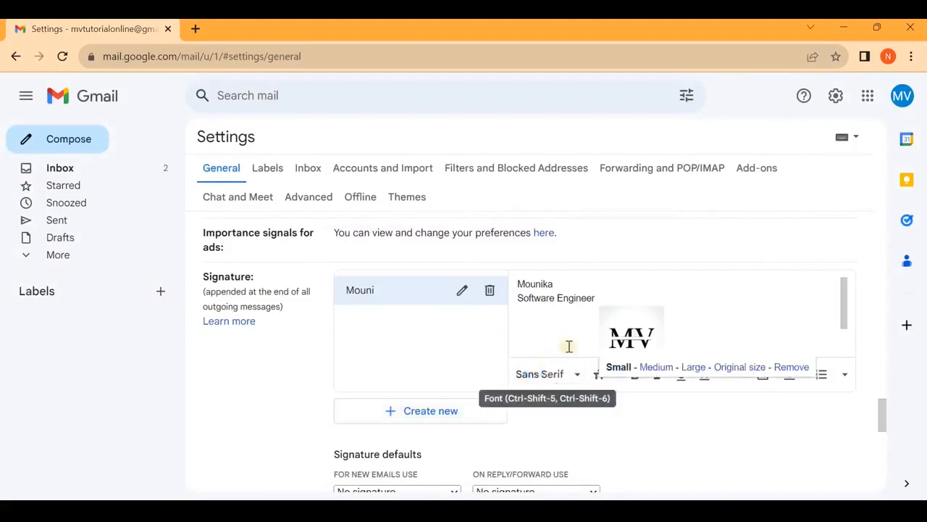
pyautogui.moveTo(600, 310)
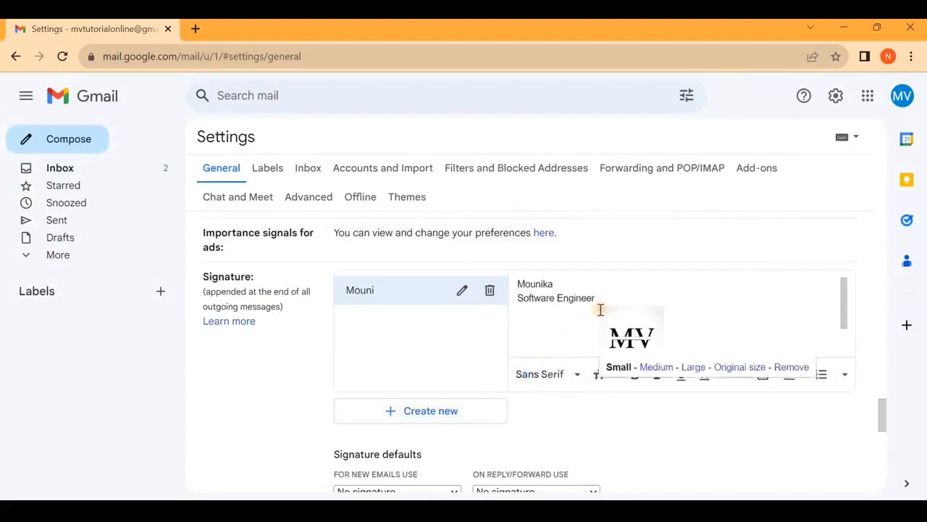
pyautogui.moveTo(564, 283)
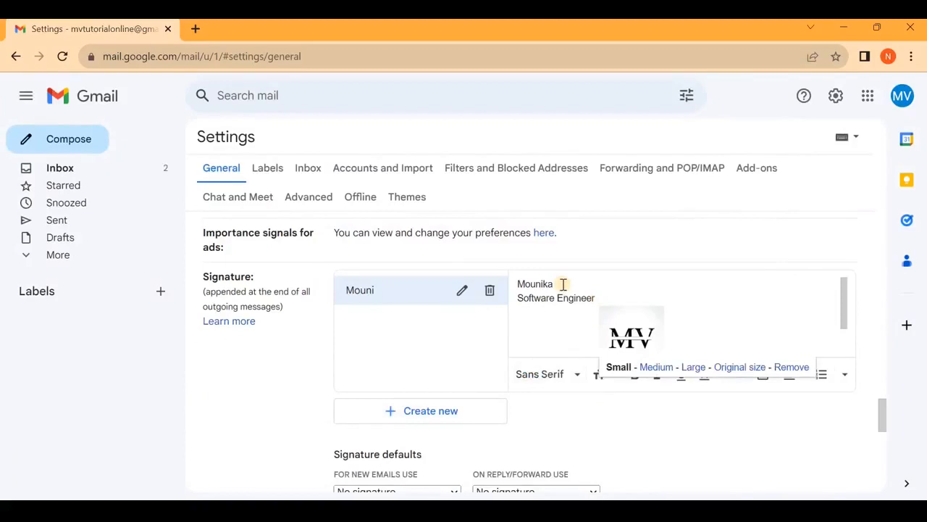
pyautogui.moveTo(638, 298)
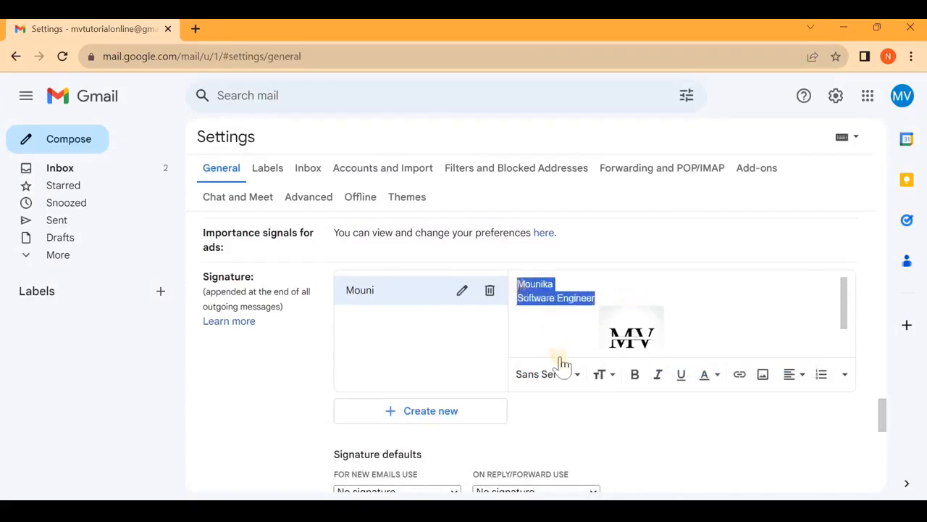
# Step: Change the name and title to a larger Serif font
pyautogui.click(541, 374)
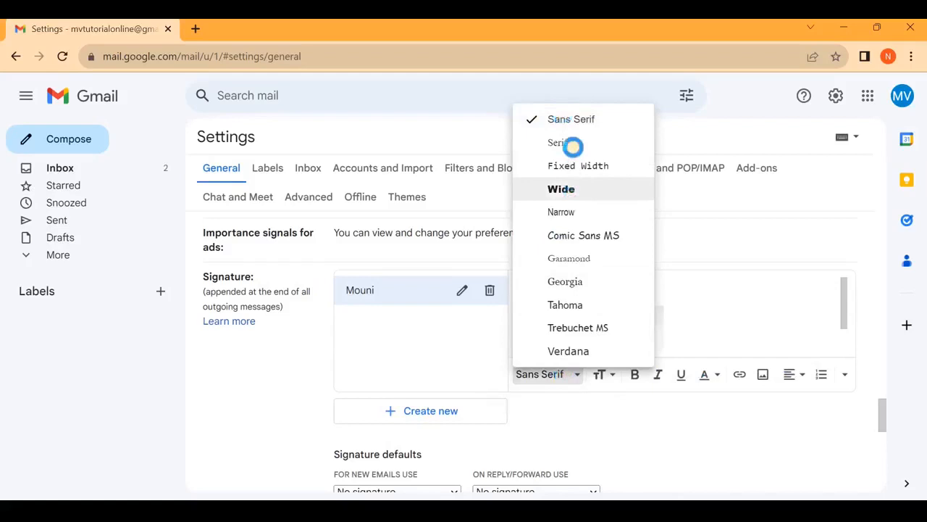
pyautogui.click(557, 142)
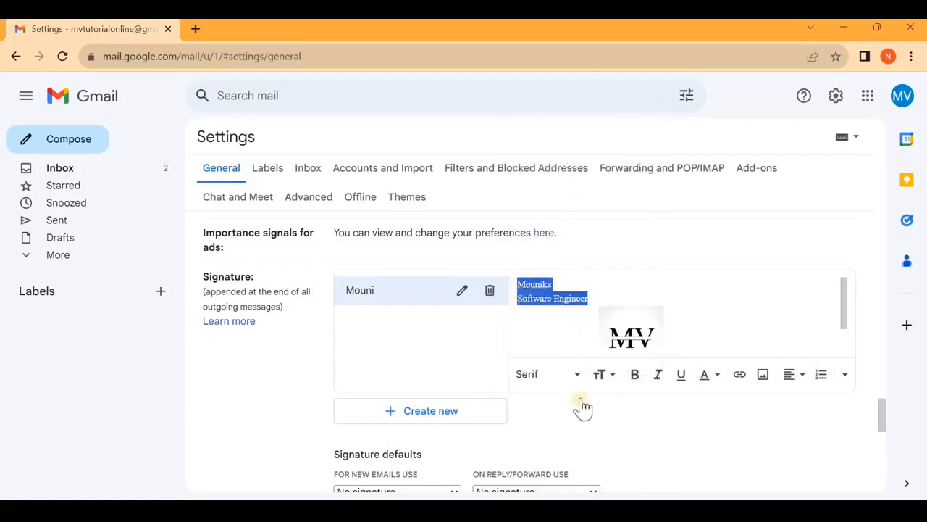
pyautogui.click(600, 374)
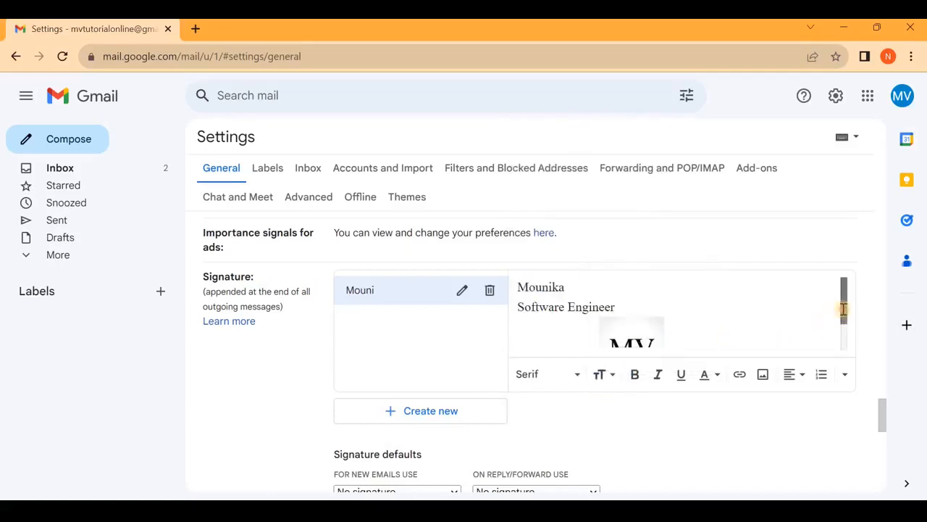
pyautogui.scroll(-3)
pyautogui.write('MV Tutorials Online')
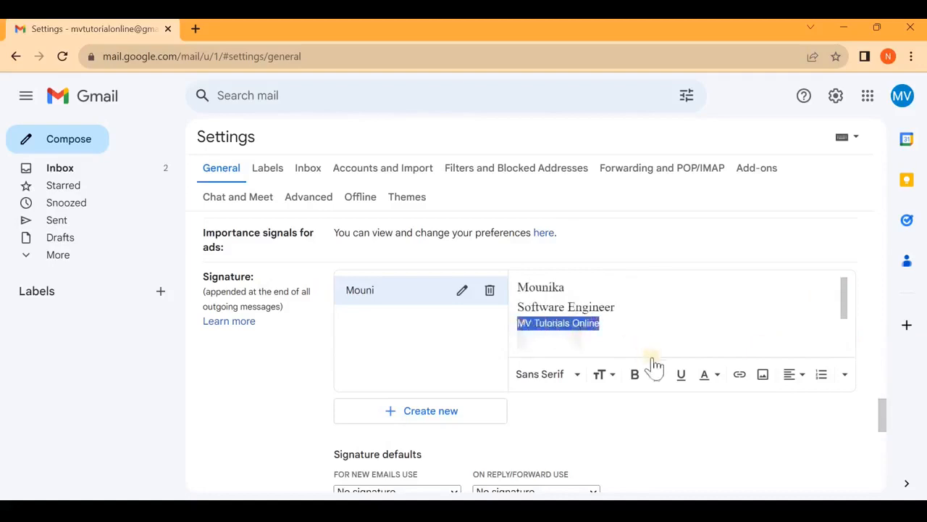
# Step: Make 'MV Tutorials Online' bold beneath the name and title
pyautogui.click(634, 374)
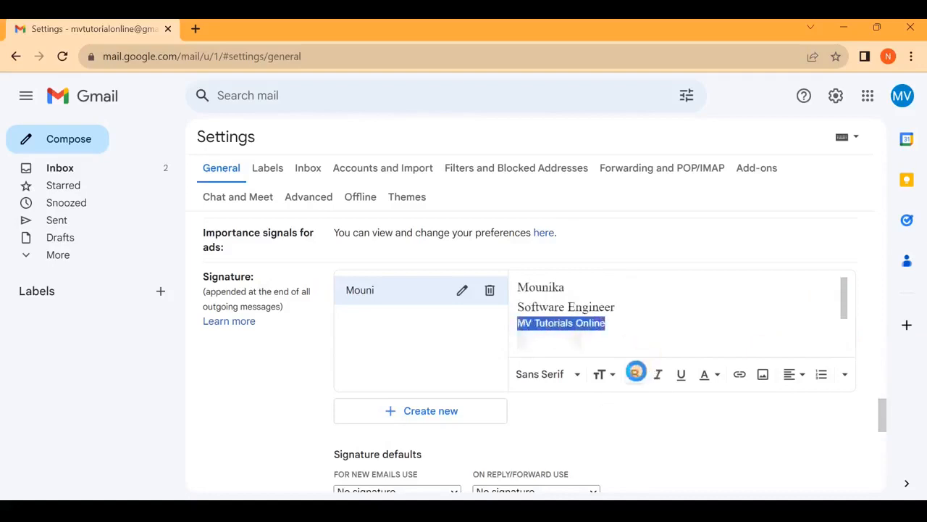
pyautogui.click(634, 373)
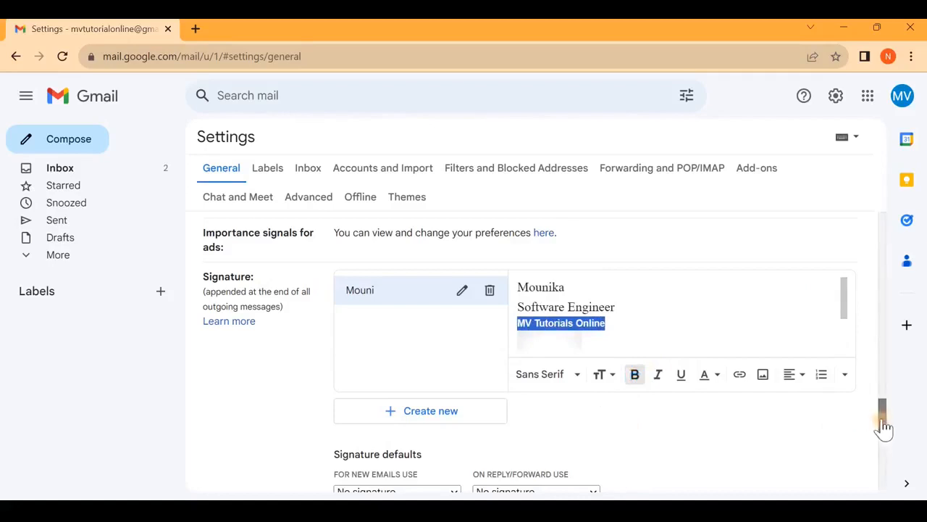
pyautogui.scroll(-3)
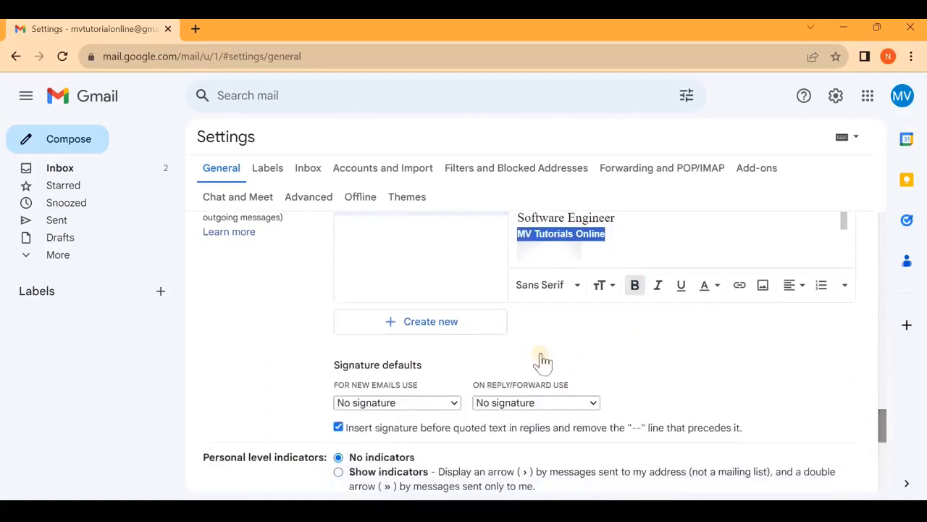
pyautogui.moveTo(450, 404)
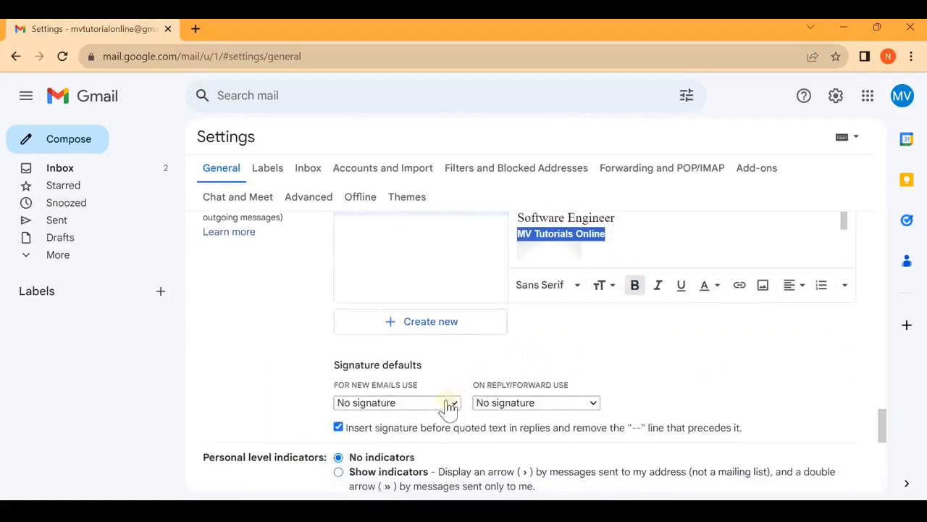
# Step: Choose Mouni as the default signature for new emails and for replies/forwards
pyautogui.click(397, 402)
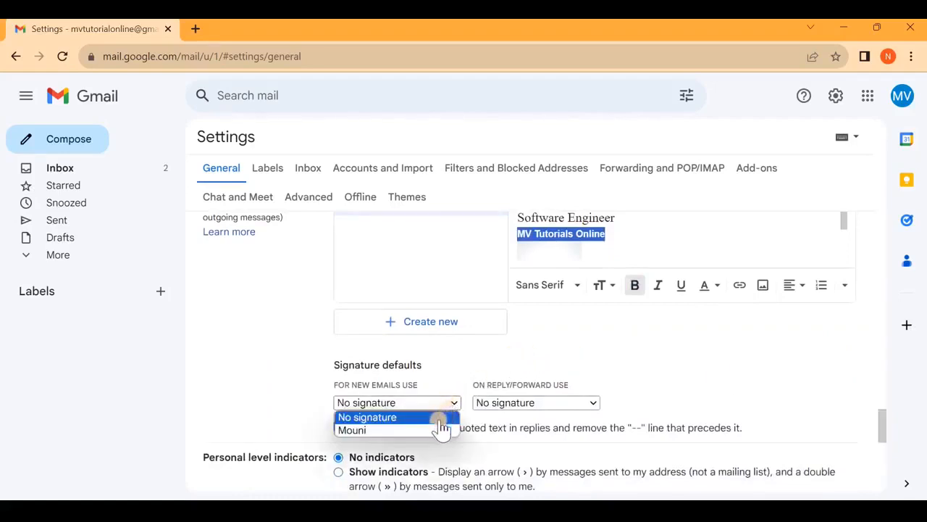
pyautogui.click(352, 429)
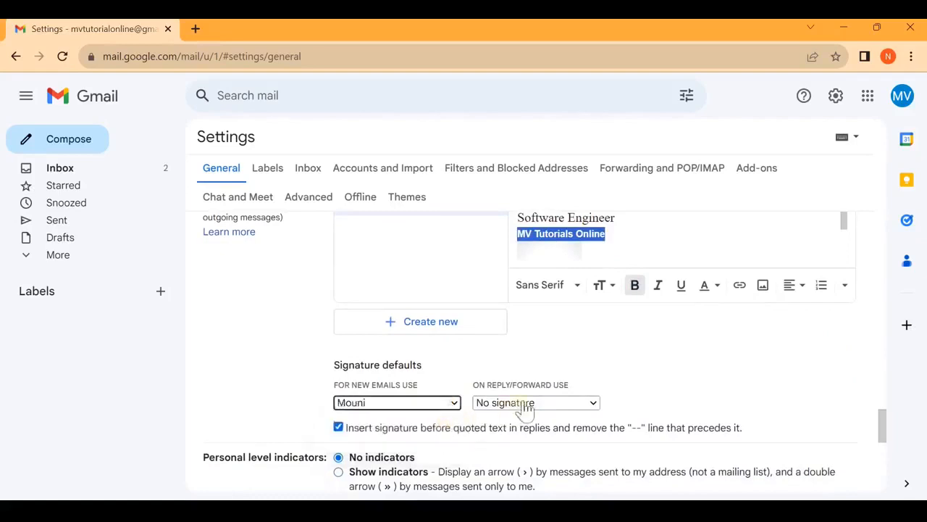
pyautogui.click(536, 403)
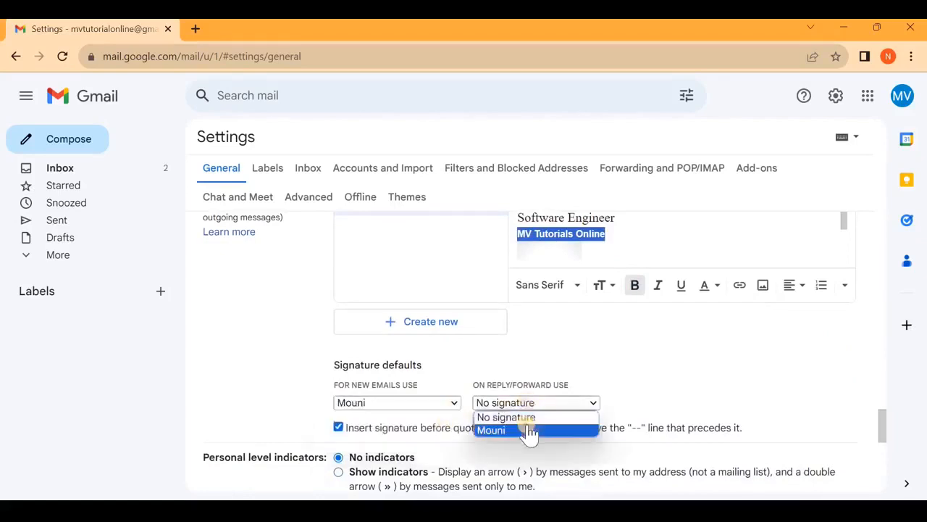
pyautogui.click(491, 429)
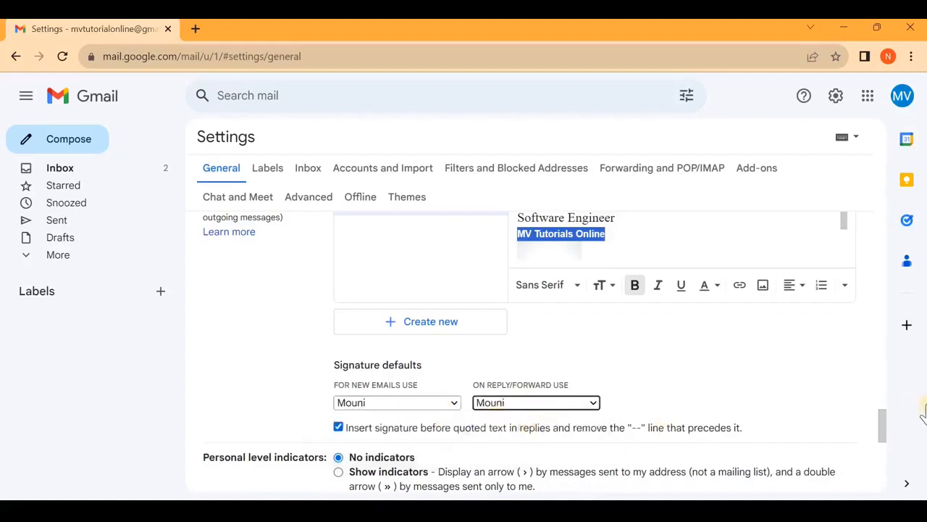
pyautogui.scroll(-3)
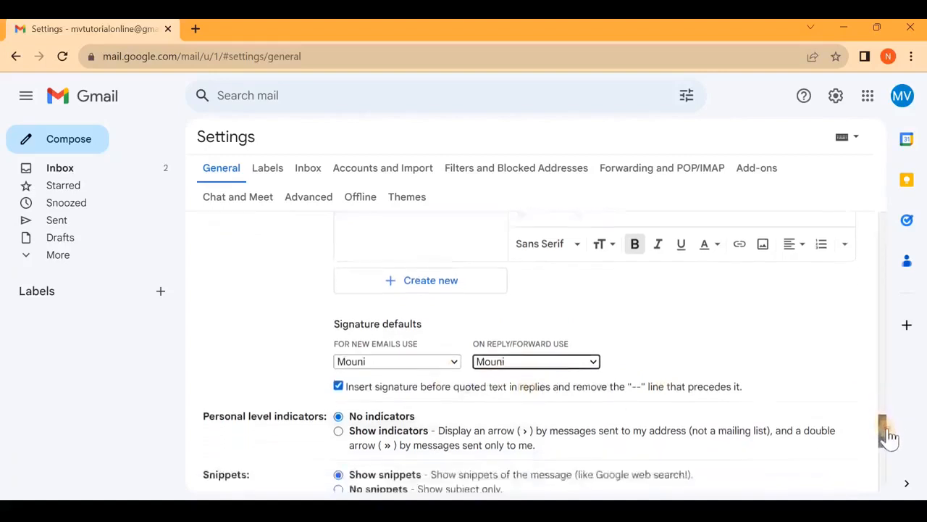
# Step: Save the changes at the bottom of Settings, returning to the inbox
pyautogui.scroll(-3)
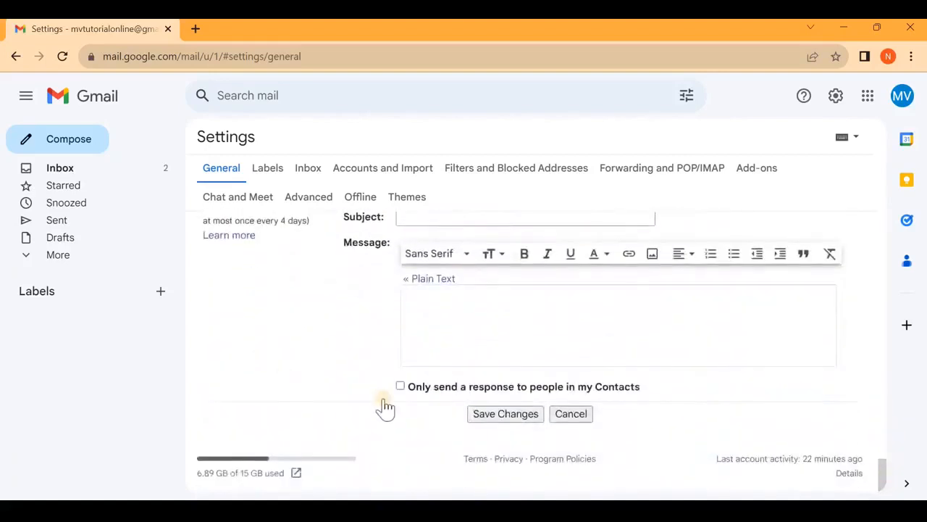
pyautogui.click(505, 414)
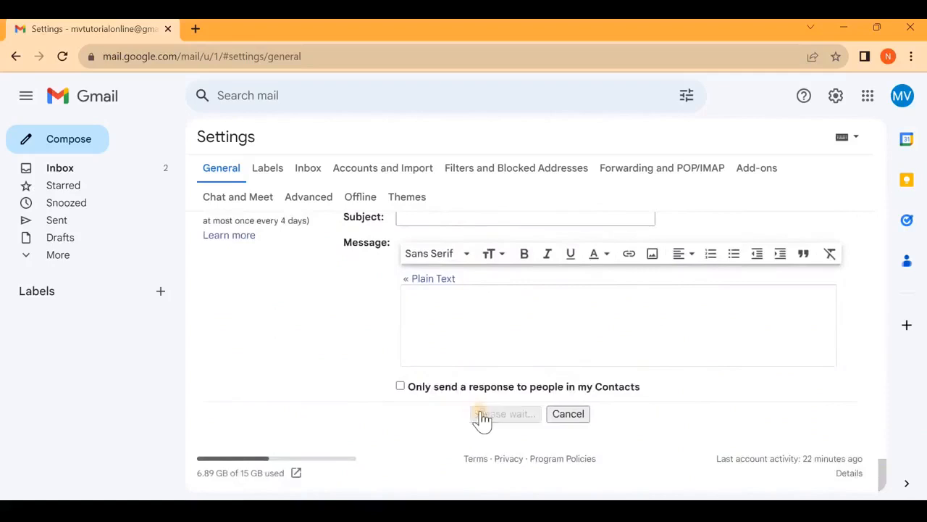
pyautogui.click(504, 413)
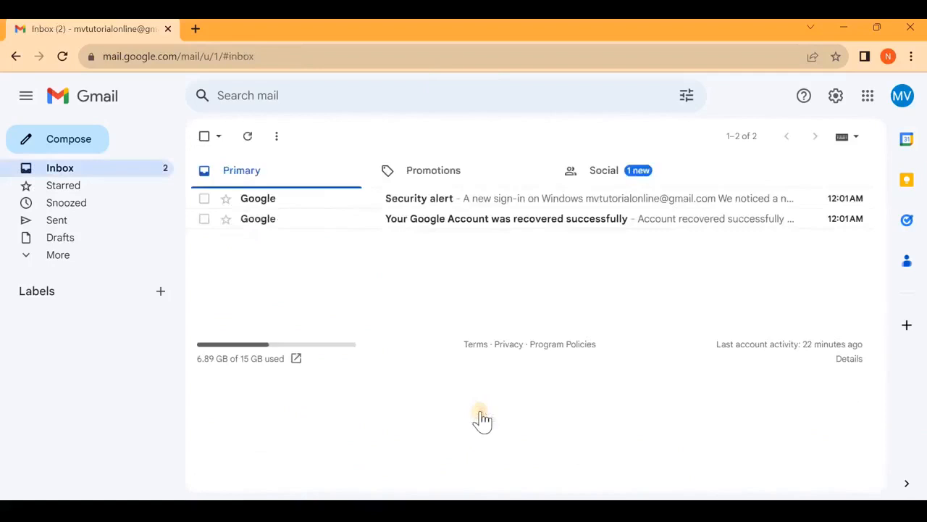
# Step: Compose a new message showing the Mouni signature with logo already inserted
pyautogui.click(64, 185)
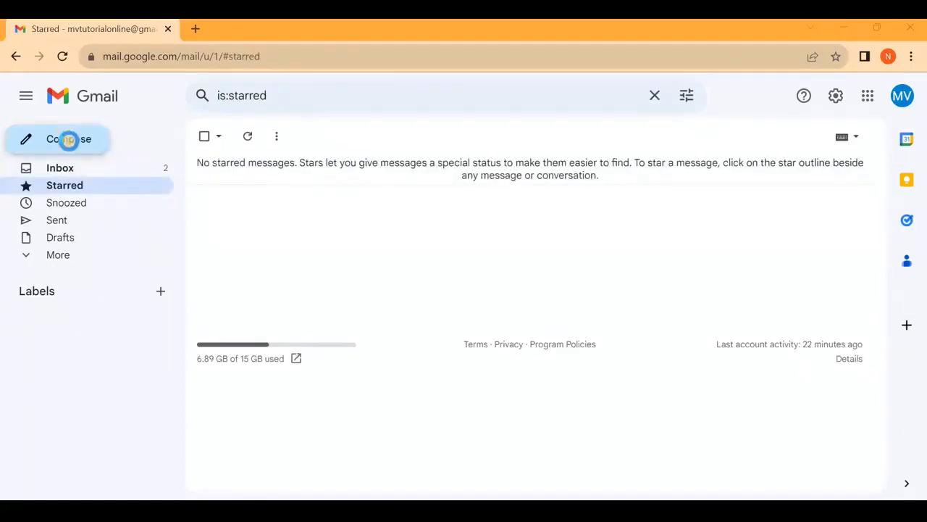
pyautogui.click(58, 138)
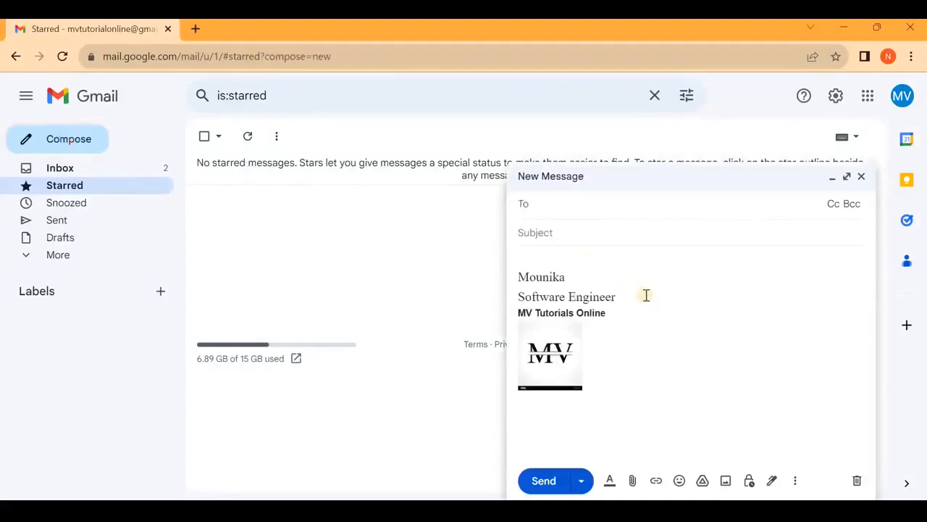